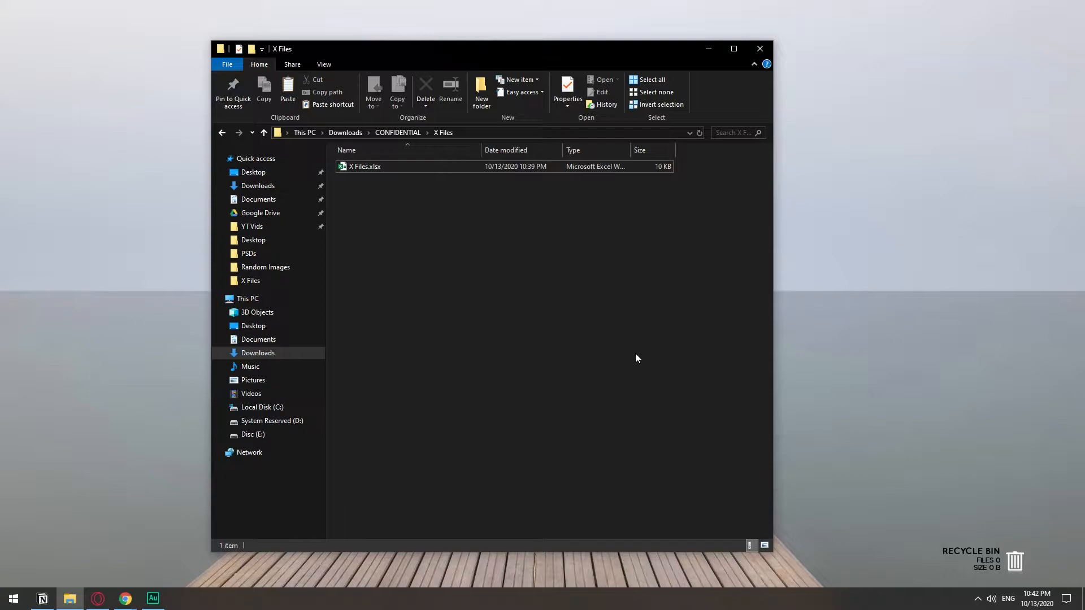
# Open X Files.xlsx from the CONFIDENTIAL > X Files folder in Excel
pyautogui.click(364, 166)
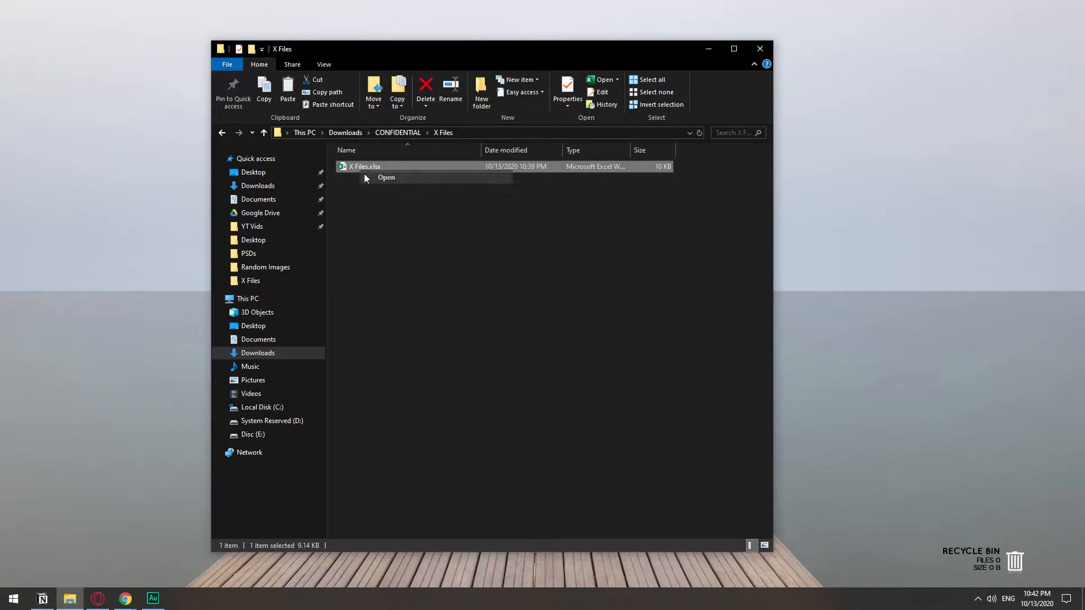
pyautogui.click(386, 177)
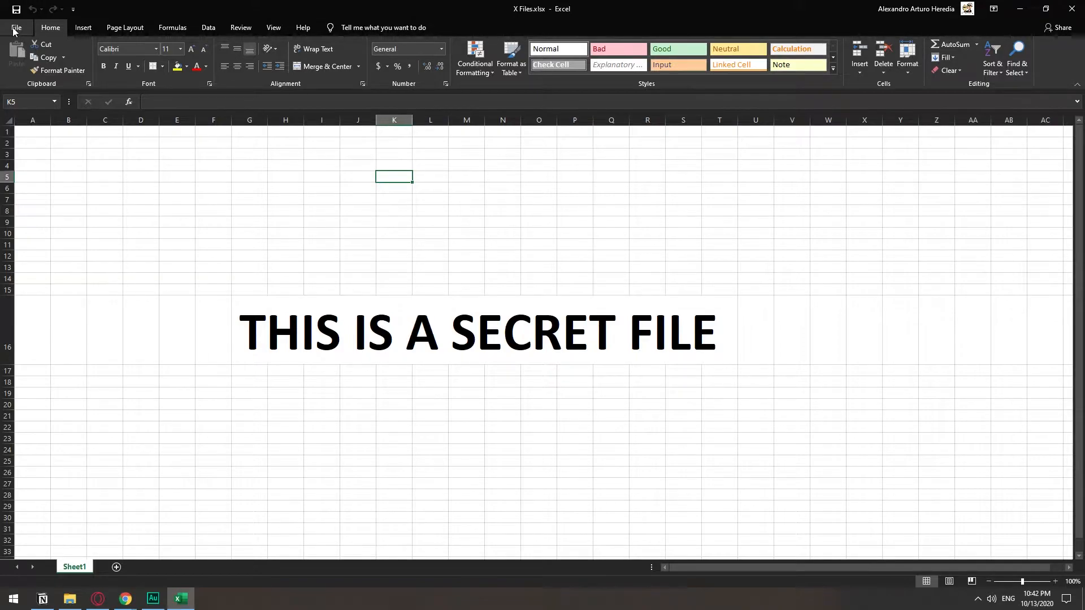
# Show the Protect Workbook options on the File > Info page
pyautogui.click(16, 27)
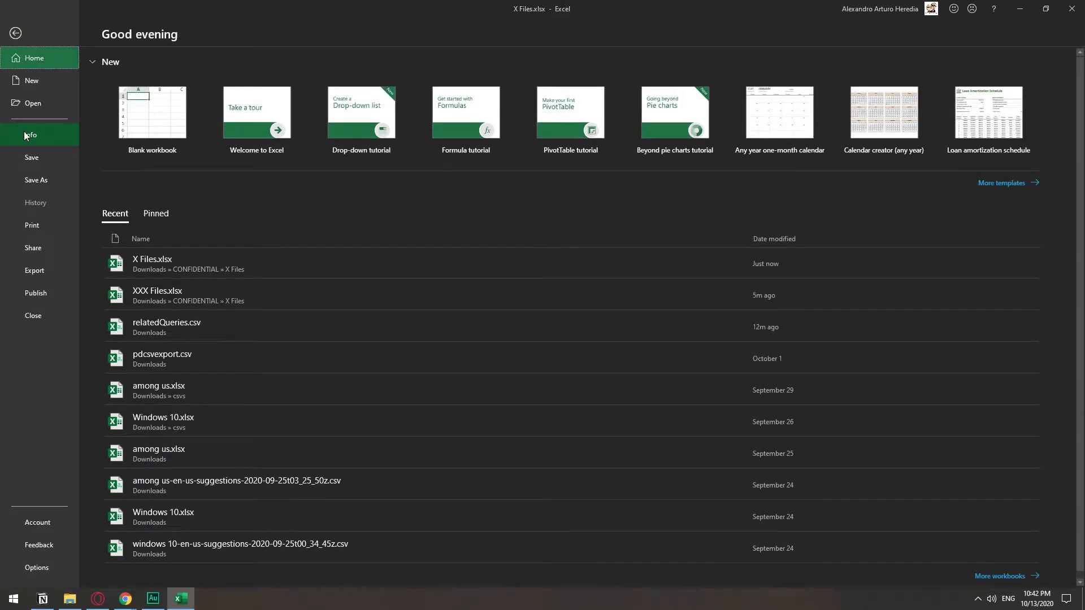
pyautogui.click(30, 135)
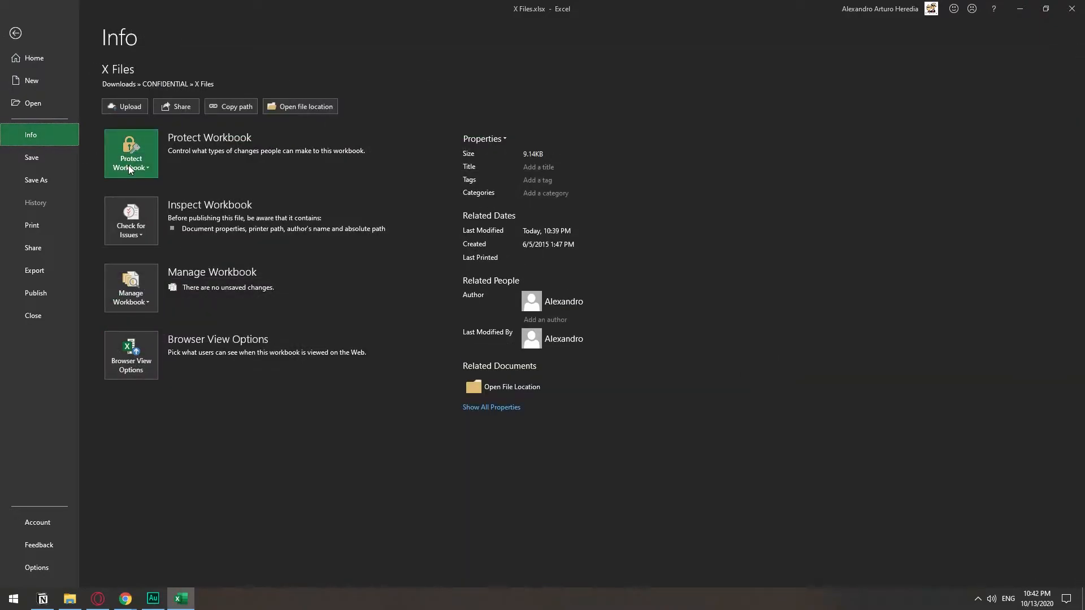
pyautogui.click(131, 153)
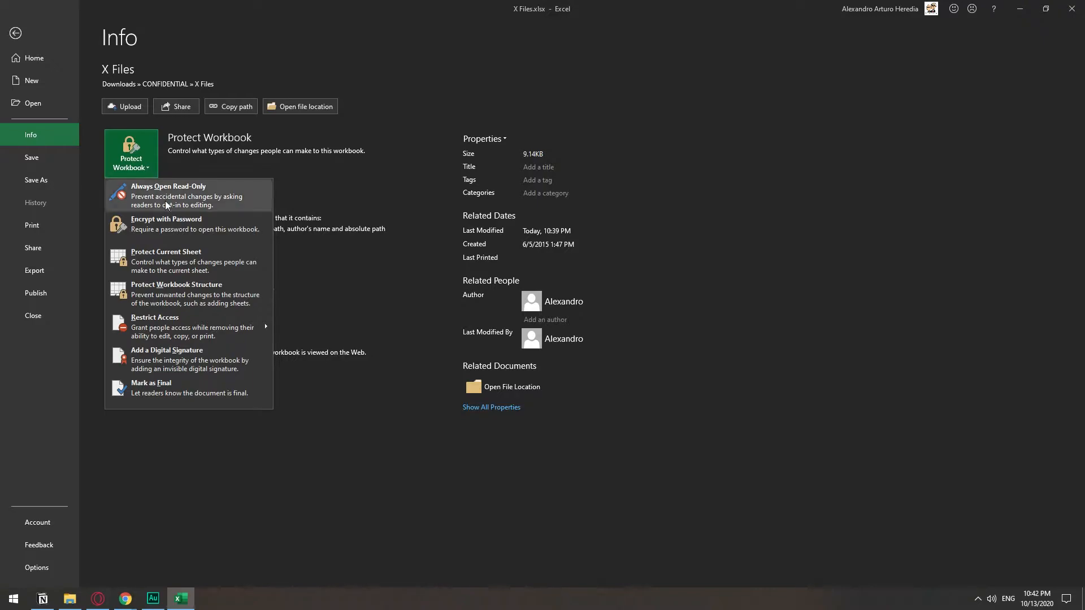
pyautogui.moveTo(173, 224)
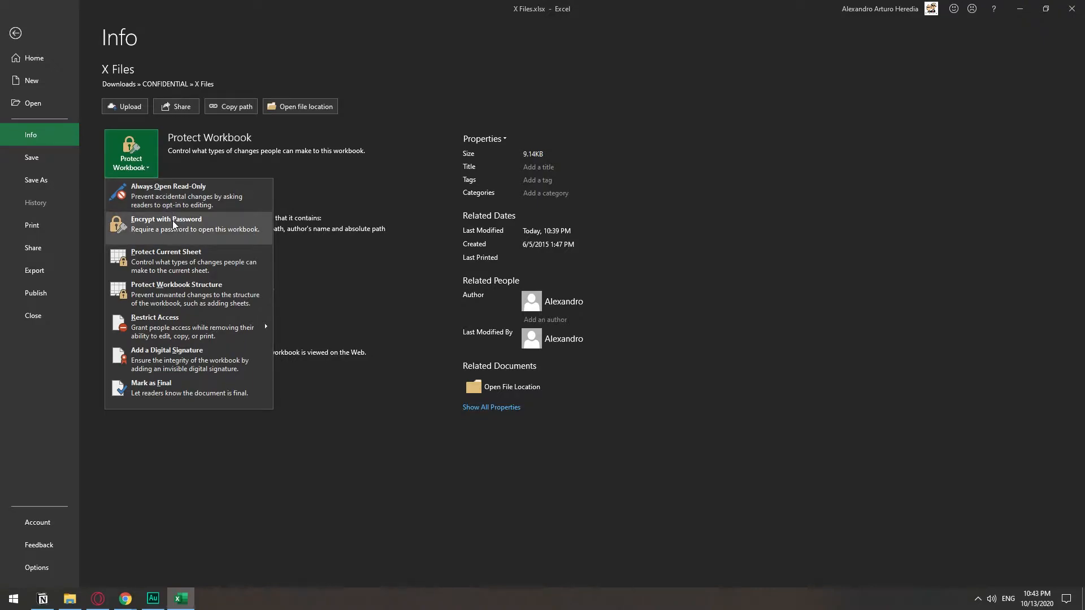
# Encrypt X Files with a password, confirm it, and save the workbook
pyautogui.click(166, 223)
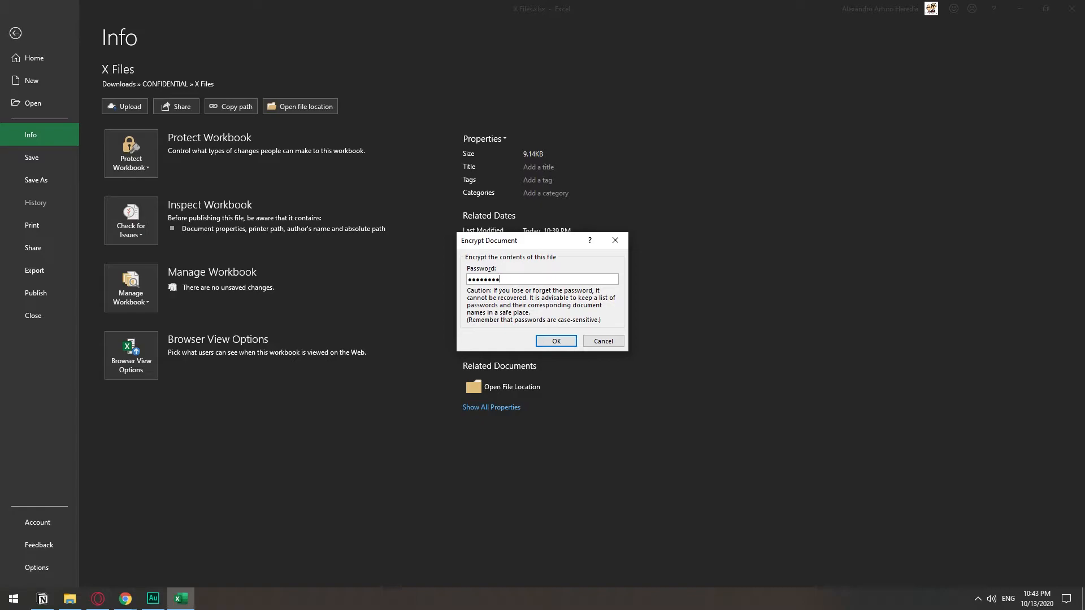
pyautogui.click(555, 340)
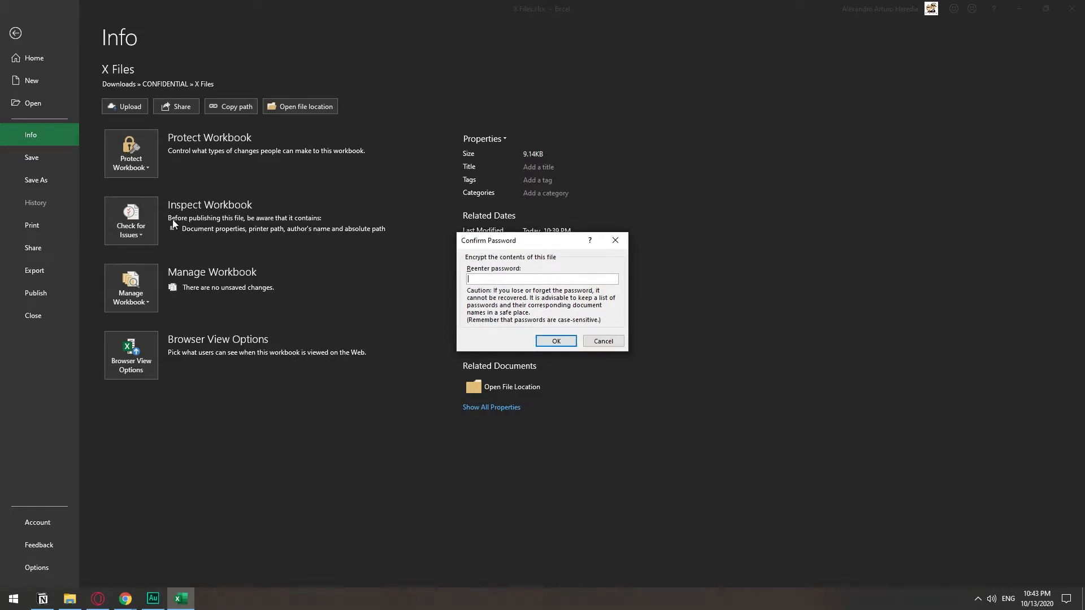
pyautogui.write('••')
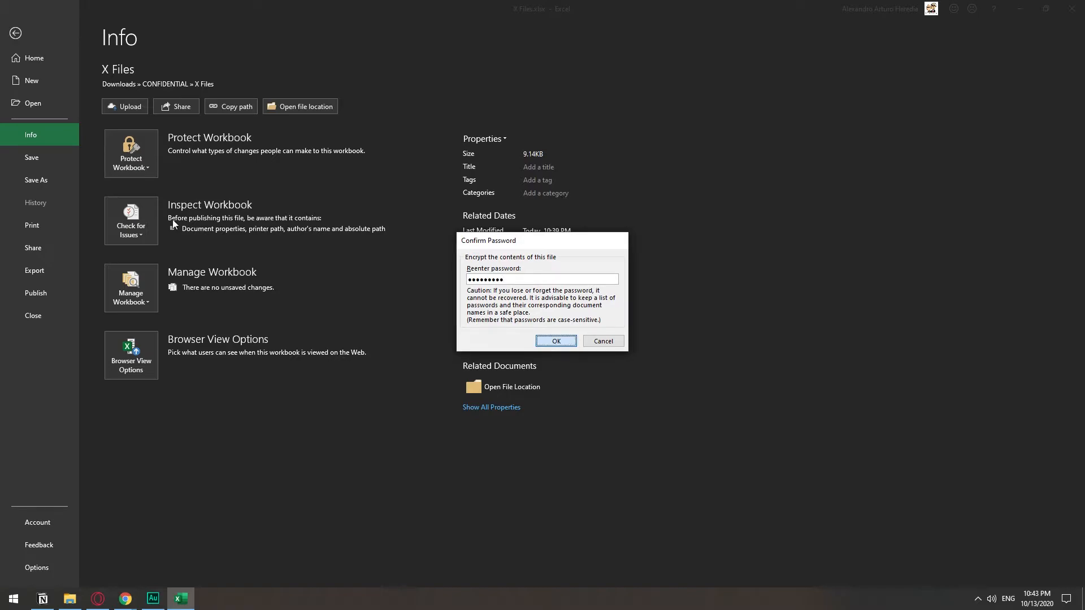
pyautogui.click(554, 340)
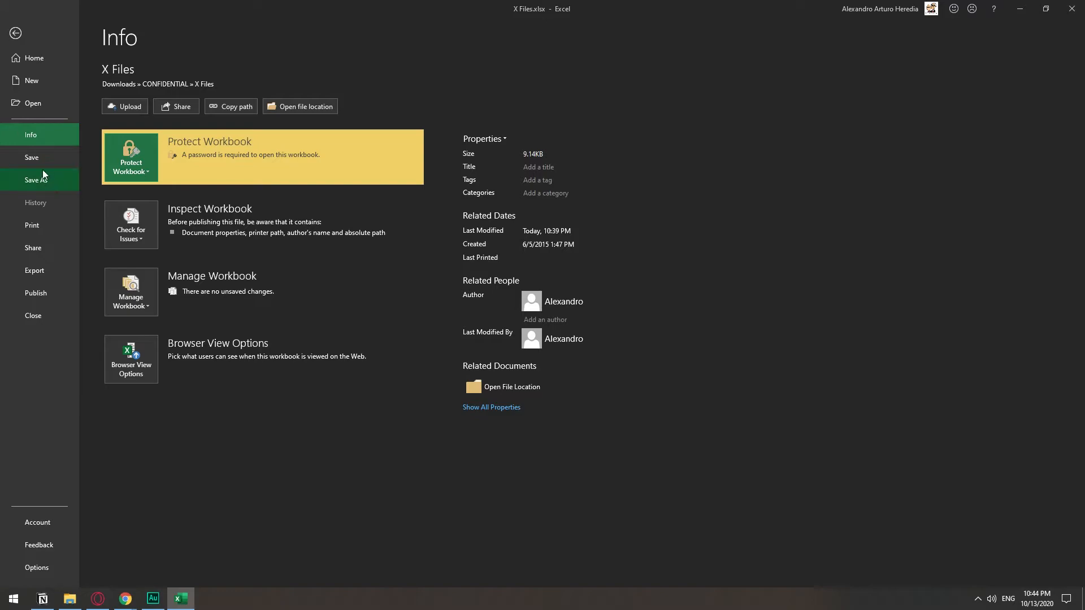
pyautogui.click(15, 33)
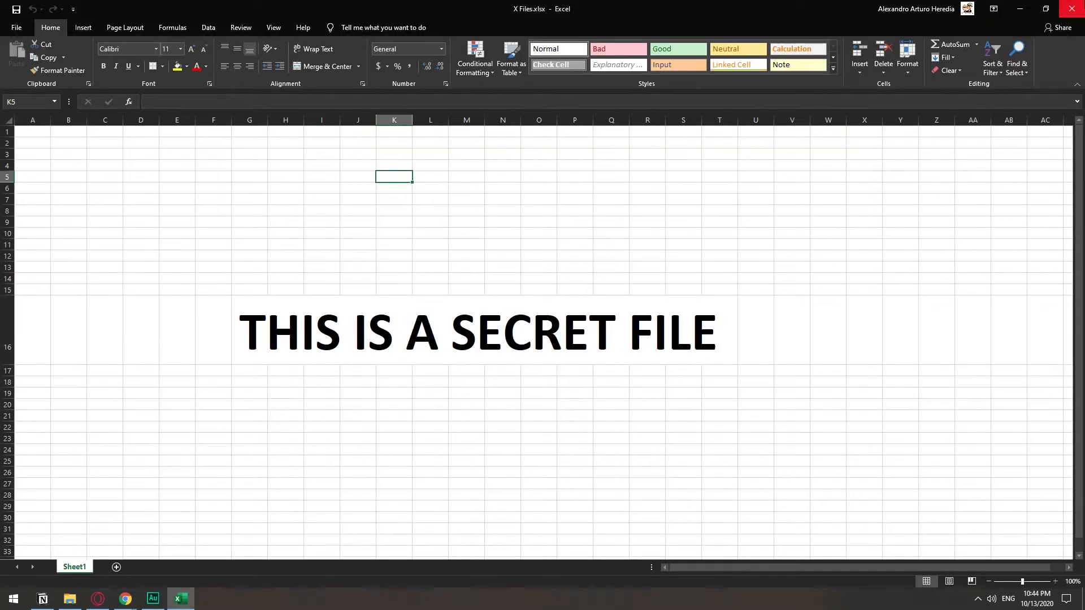
# Quit Excel and reopen the encrypted X Files.xlsx from File Explorer
pyautogui.click(68, 599)
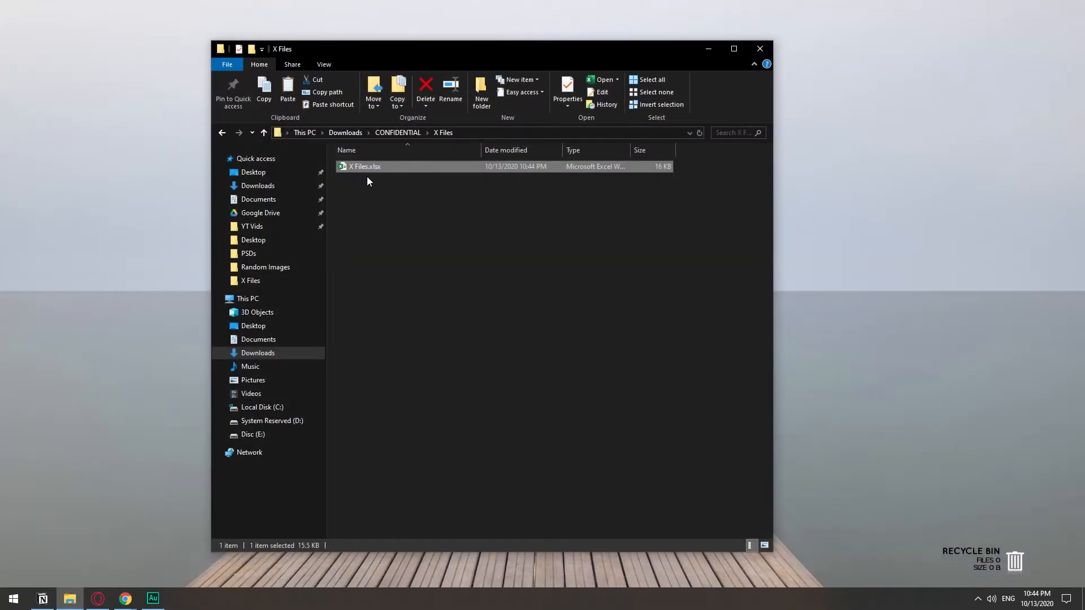
pyautogui.rightClick(365, 166)
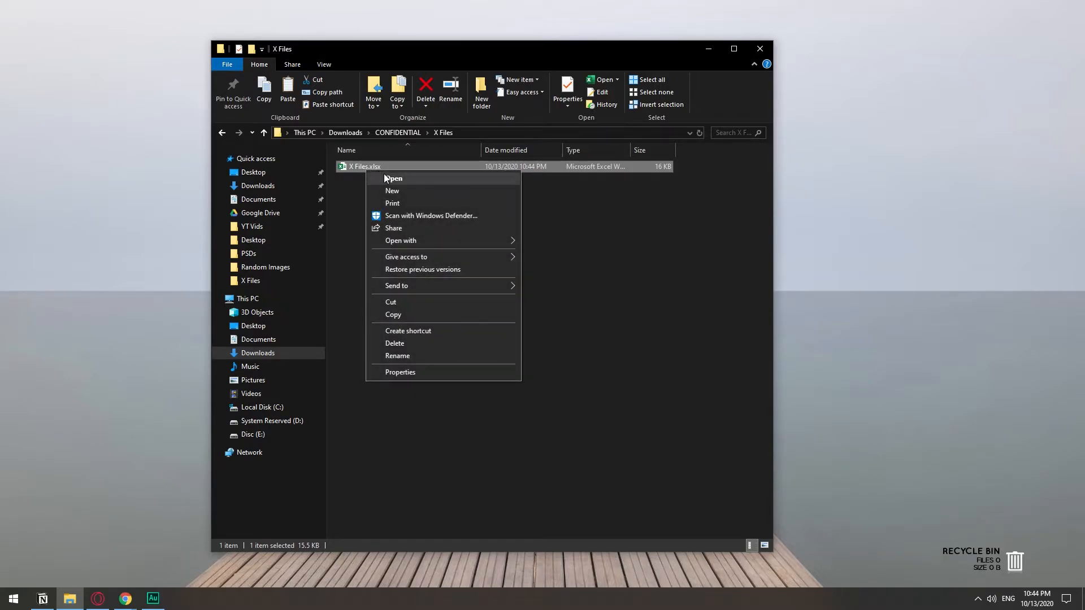
pyautogui.click(394, 179)
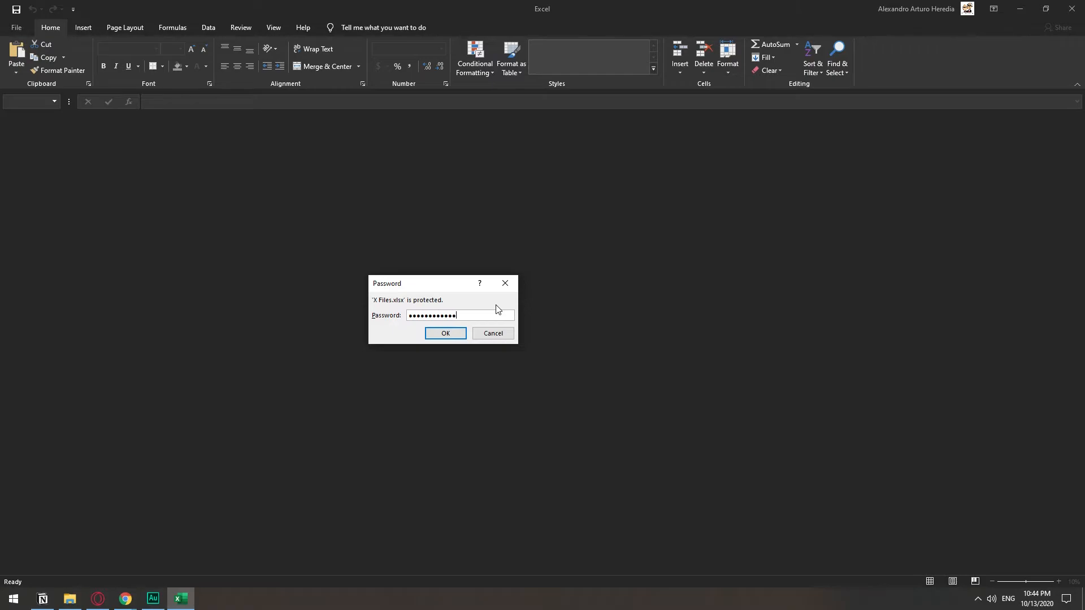
# Enter the password, retrying after one rejected attempt, to unlock X Files
pyautogui.click(444, 333)
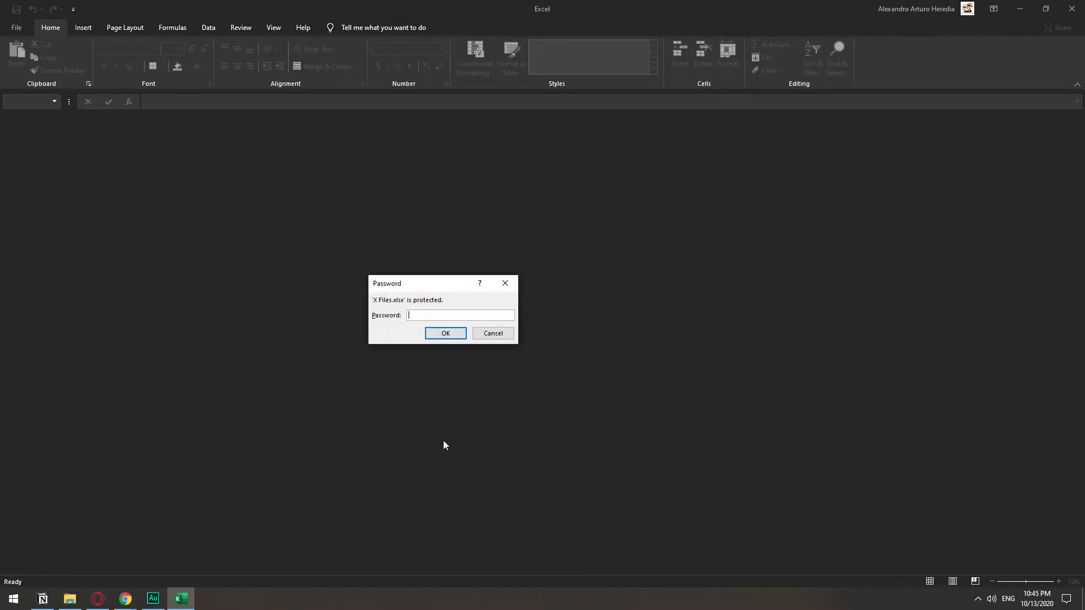
pyautogui.write('•')
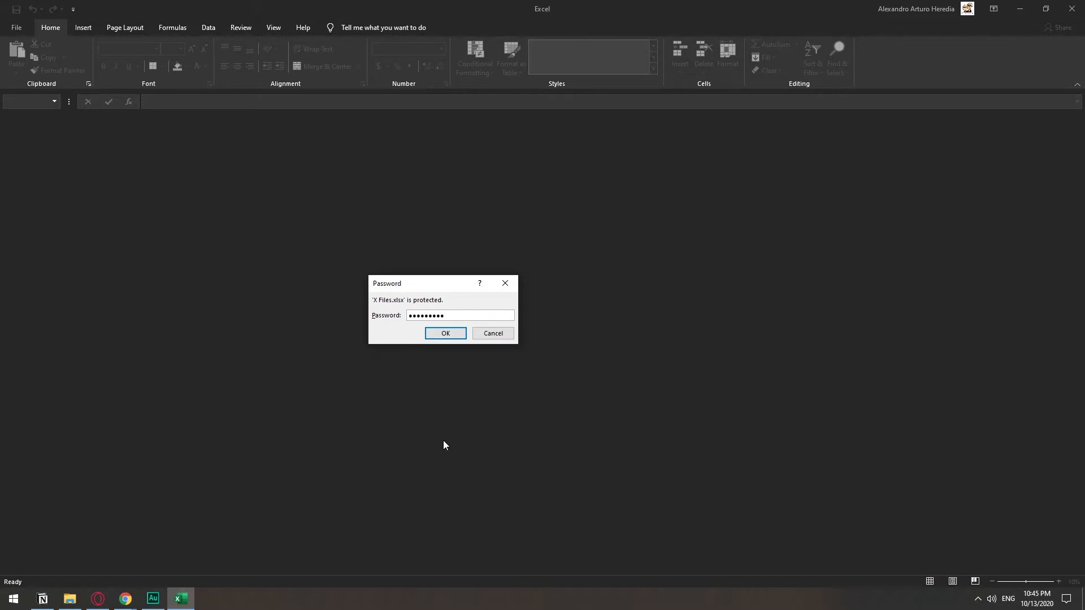
pyautogui.click(445, 333)
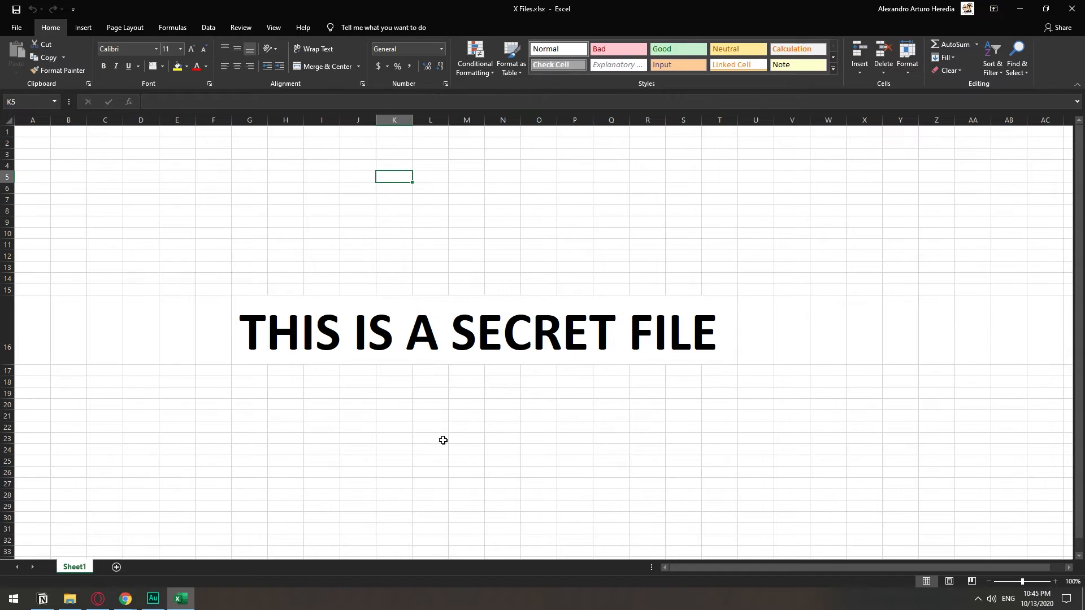